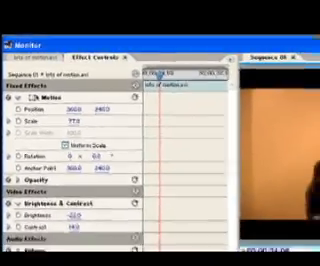
pyautogui.scroll(-3)
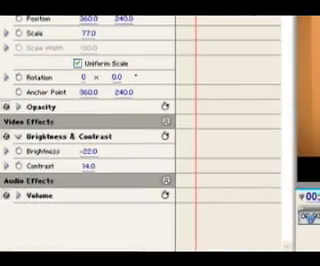